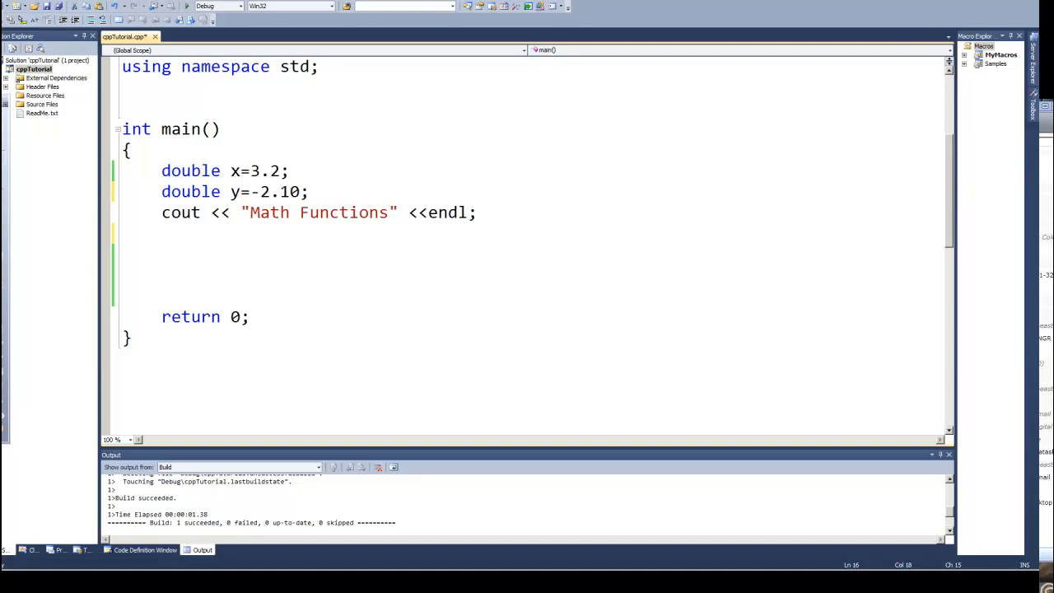
{"action": "mouse_move", "coordinate": [92, 210]}
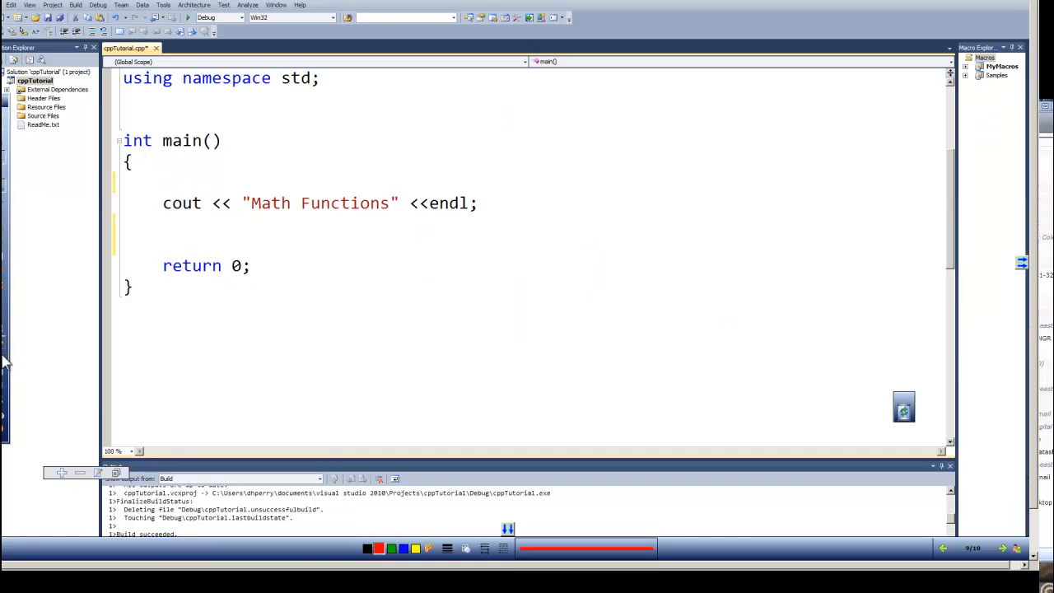
- Declare double x=3.2 and start a cout statement labelled "Floor x :"
{"action": "type", "text": "double x=3.2;"}
{"action": "type", "text": "double y=-2.10;"}
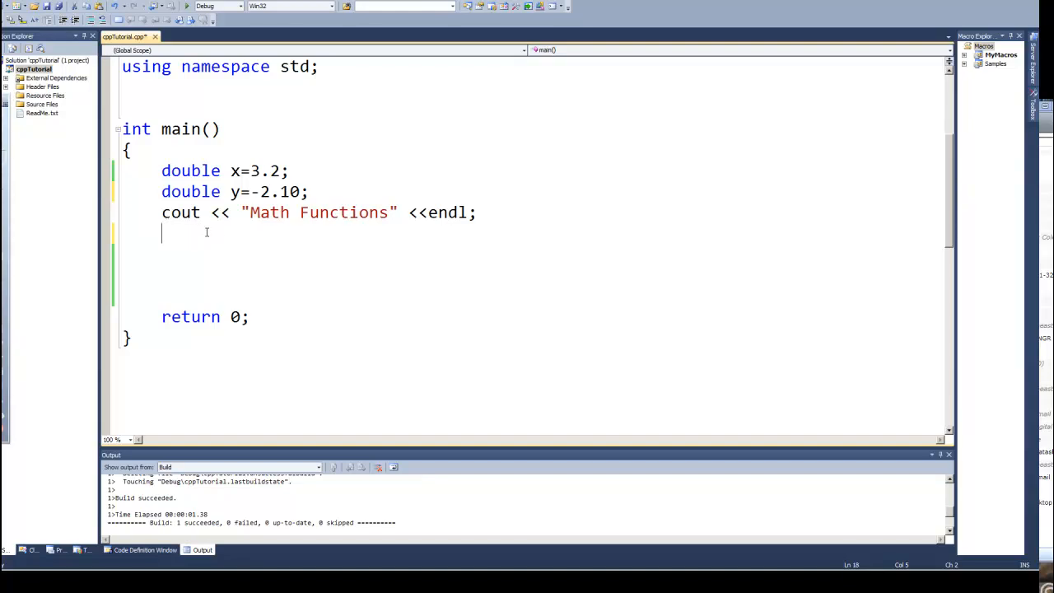
{"action": "type", "text": "co"}
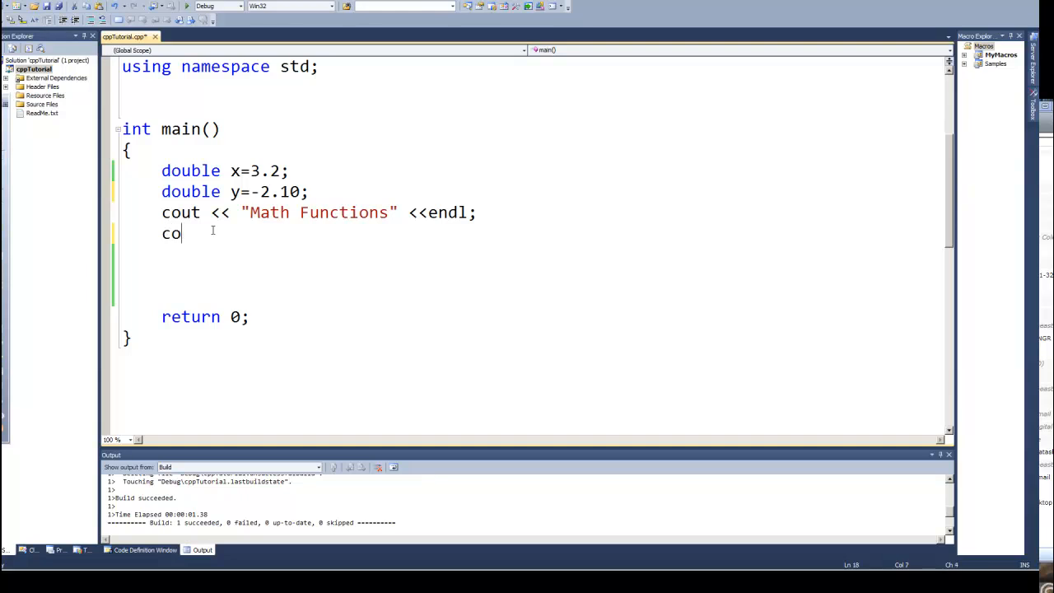
{"action": "type", "text": "u"}
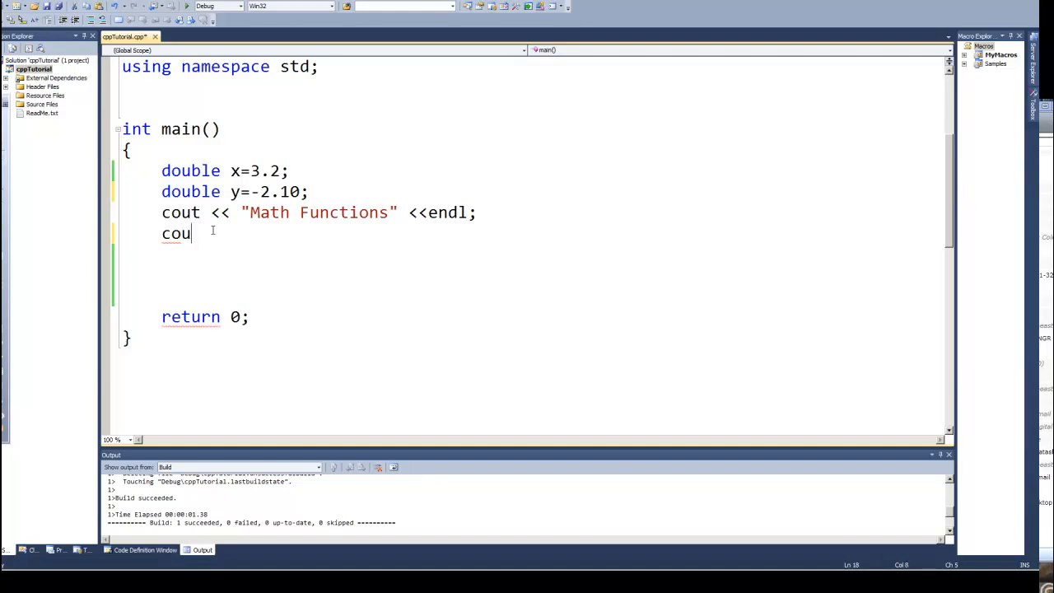
{"action": "type", "text": "t"}
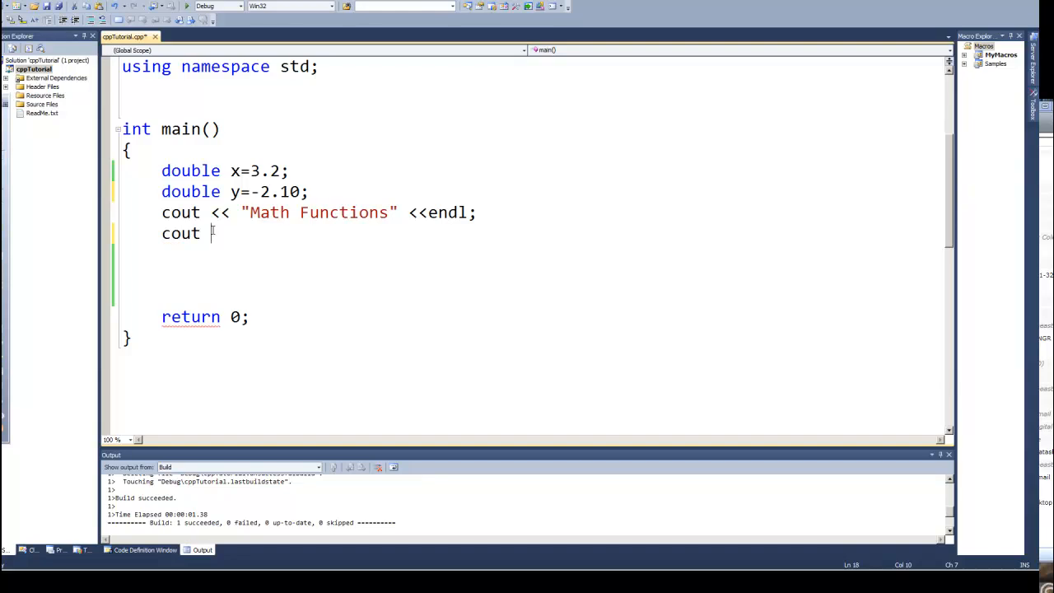
{"action": "type", "text": "<< \""}
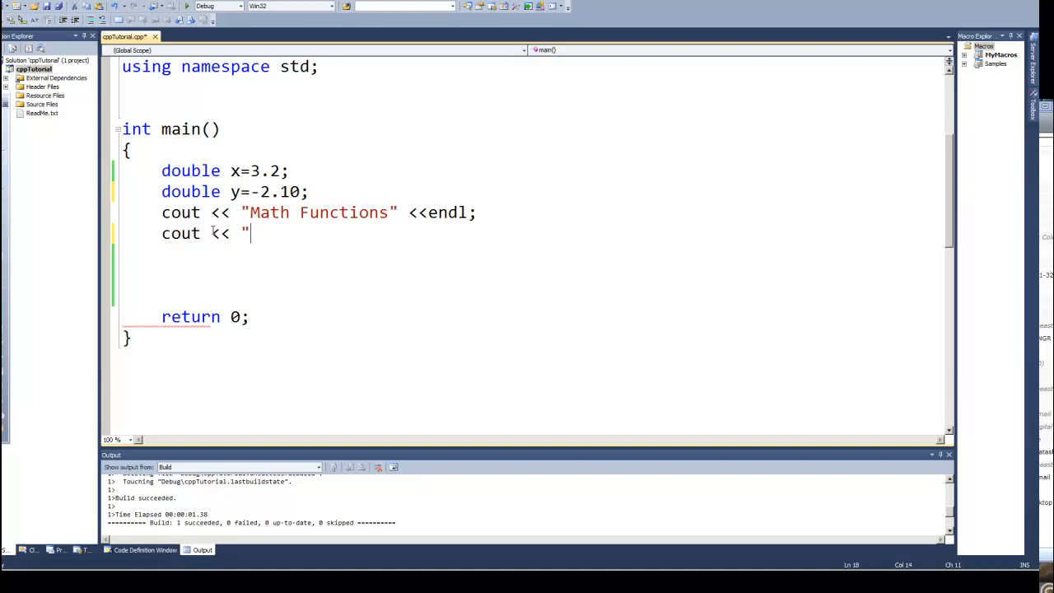
{"action": "type", "text": "F"}
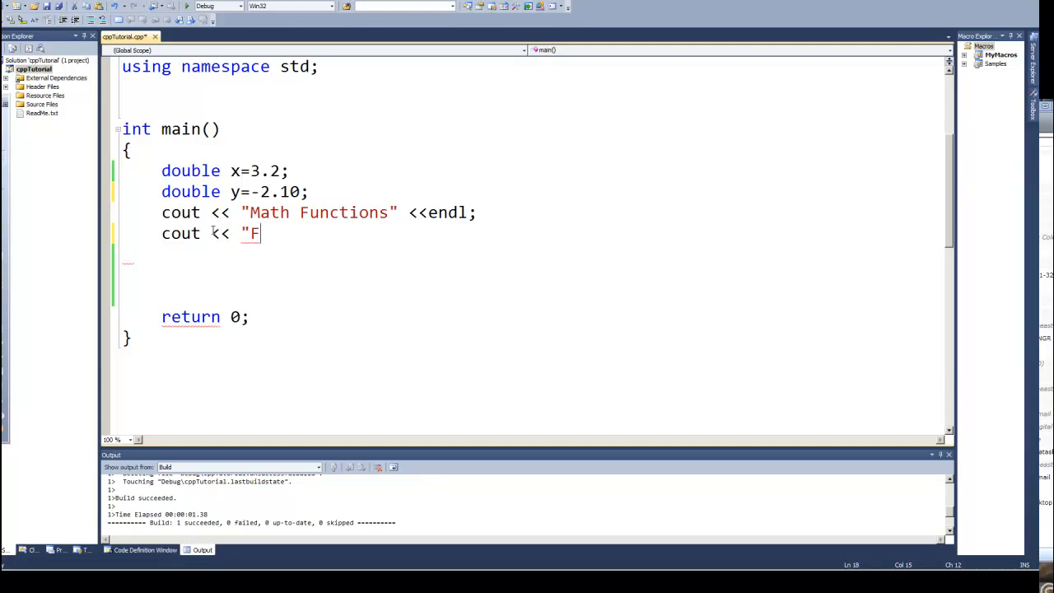
{"action": "type", "text": "loor"}
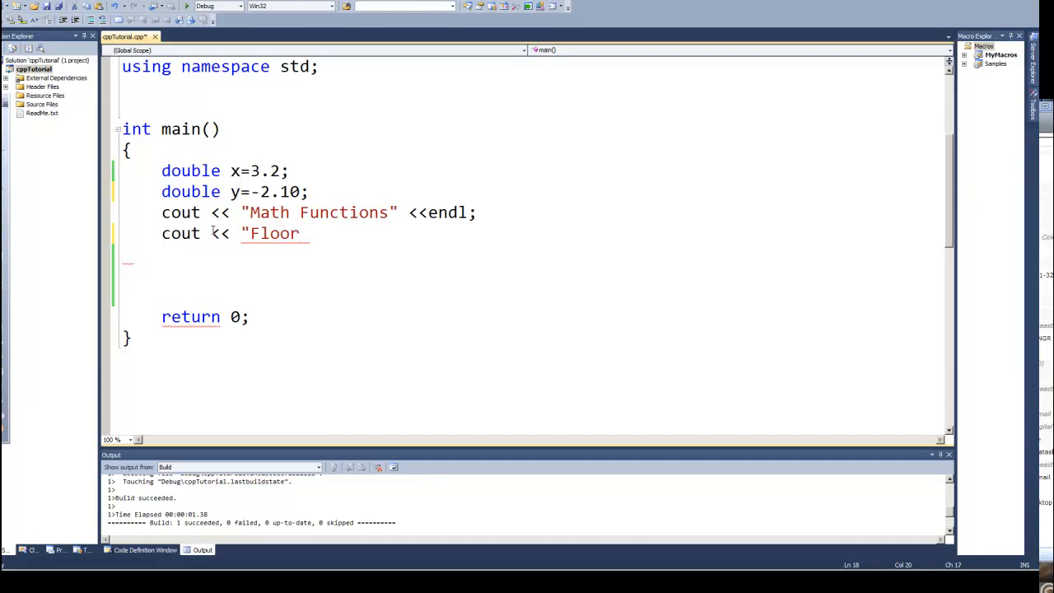
{"action": "type", "text": "x :"}
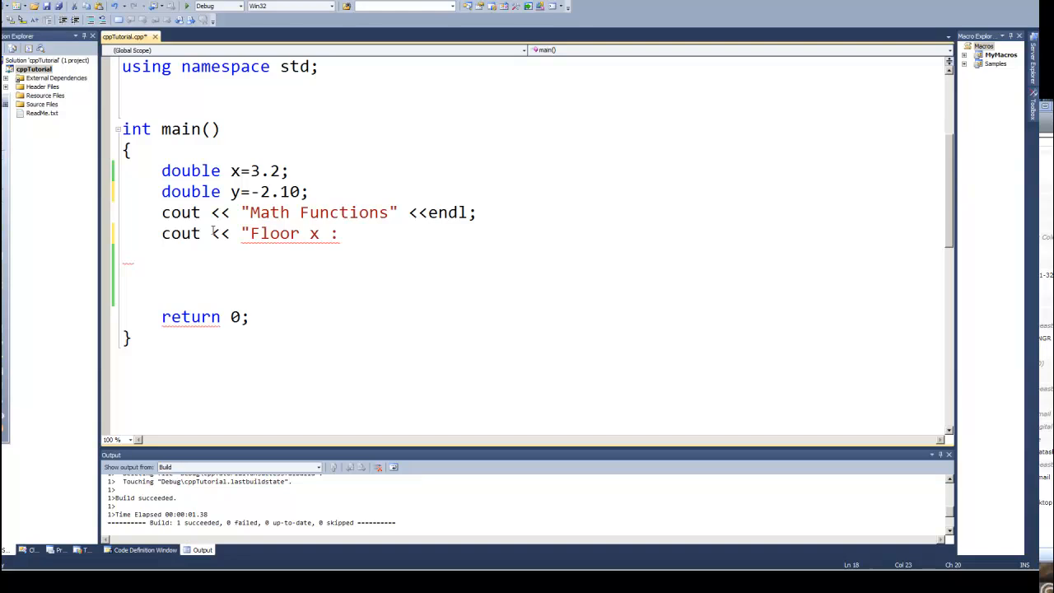
{"action": "type", "text": "\""}
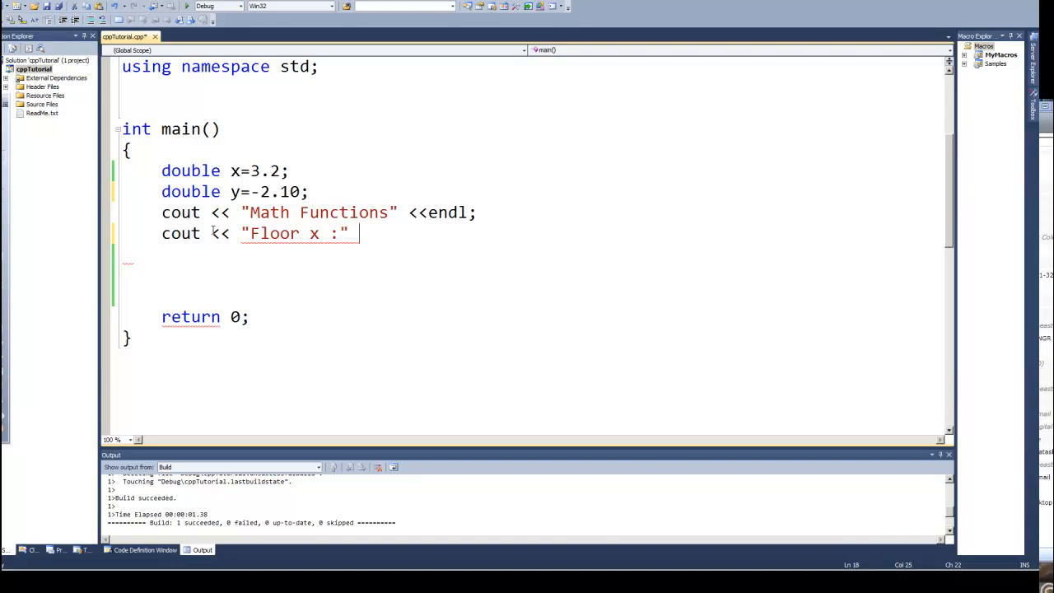
- Output floor(x), then duplicate the line as "Floor y :" printing floor(y)
{"action": "type", "text": "<<"}
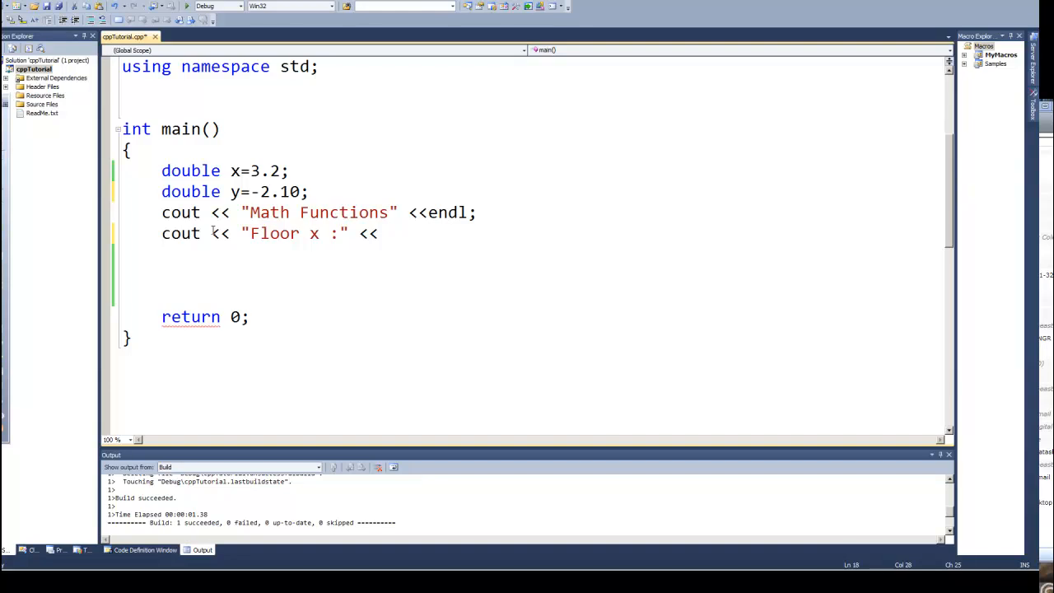
{"action": "type", "text": "flo"}
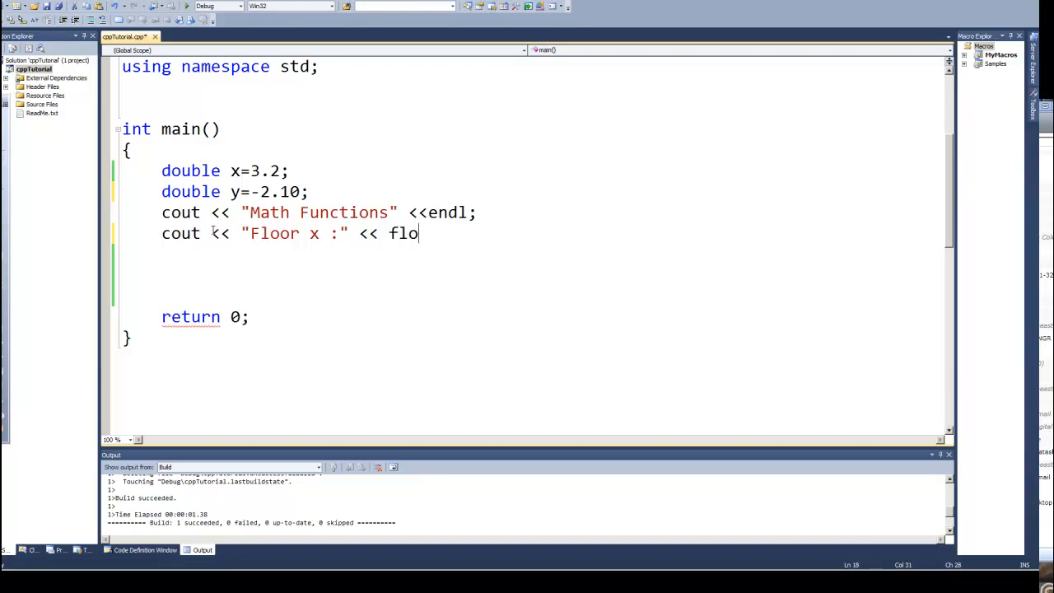
{"action": "type", "text": "or()"}
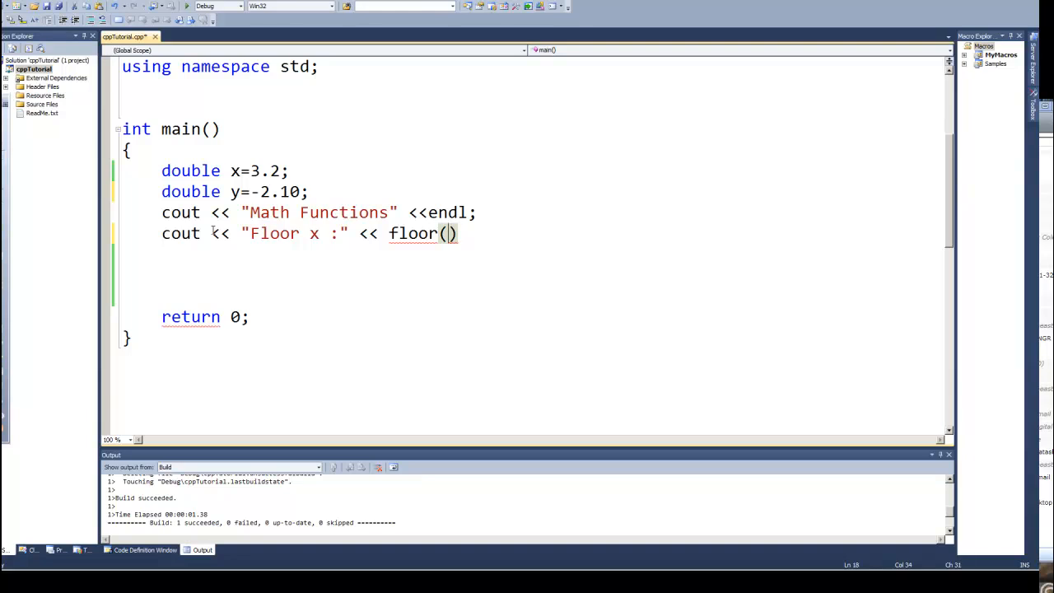
{"action": "type", "text": "x"}
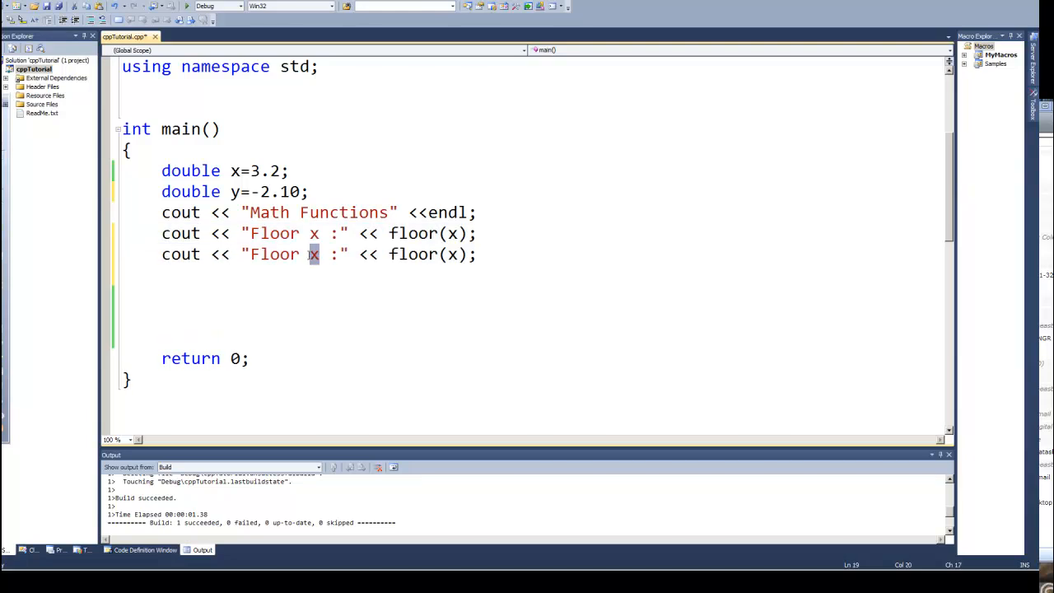
{"action": "type", "text": "y"}
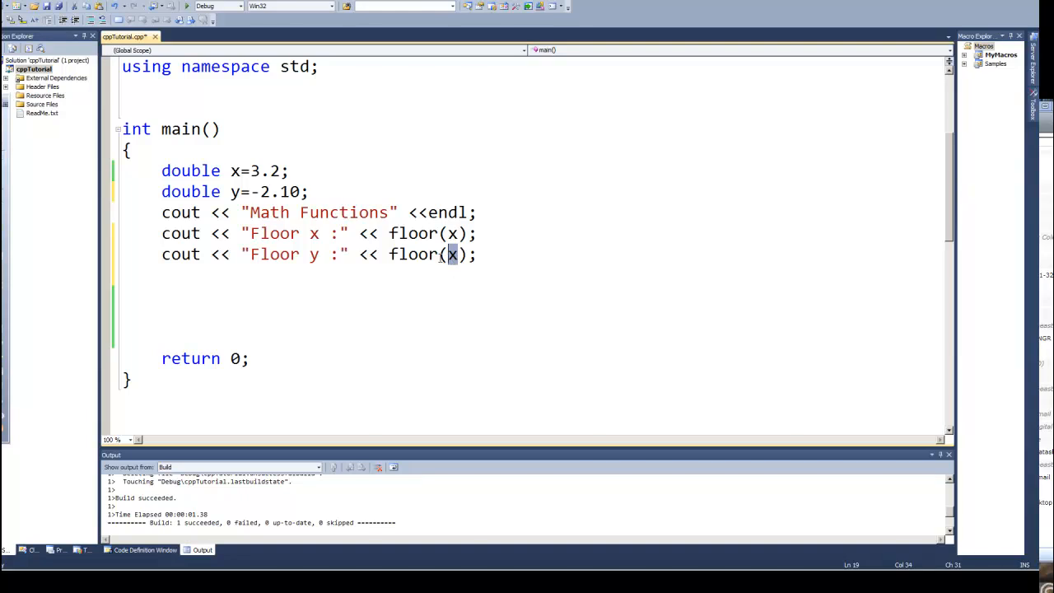
{"action": "type", "text": "y"}
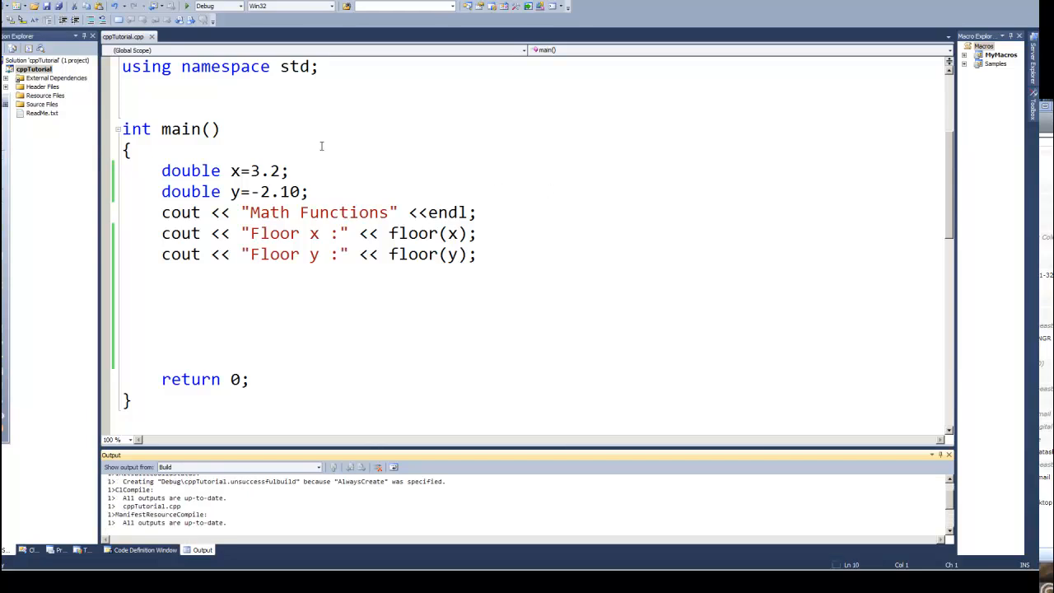
- Close the console and append << endl to the Floor x line
{"action": "key", "text": "F5"}
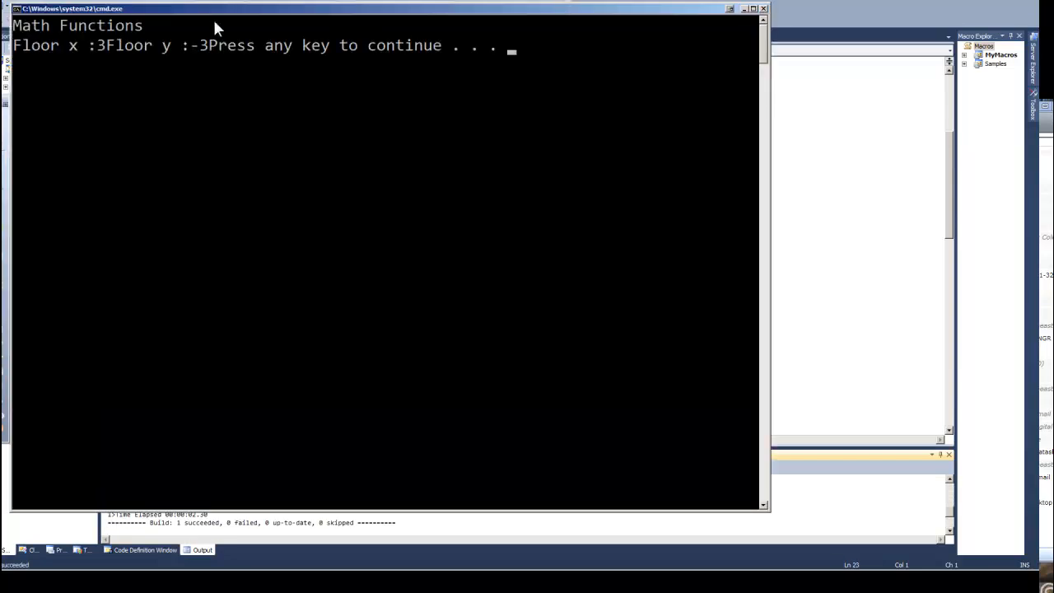
{"action": "mouse_move", "coordinate": [667, 90]}
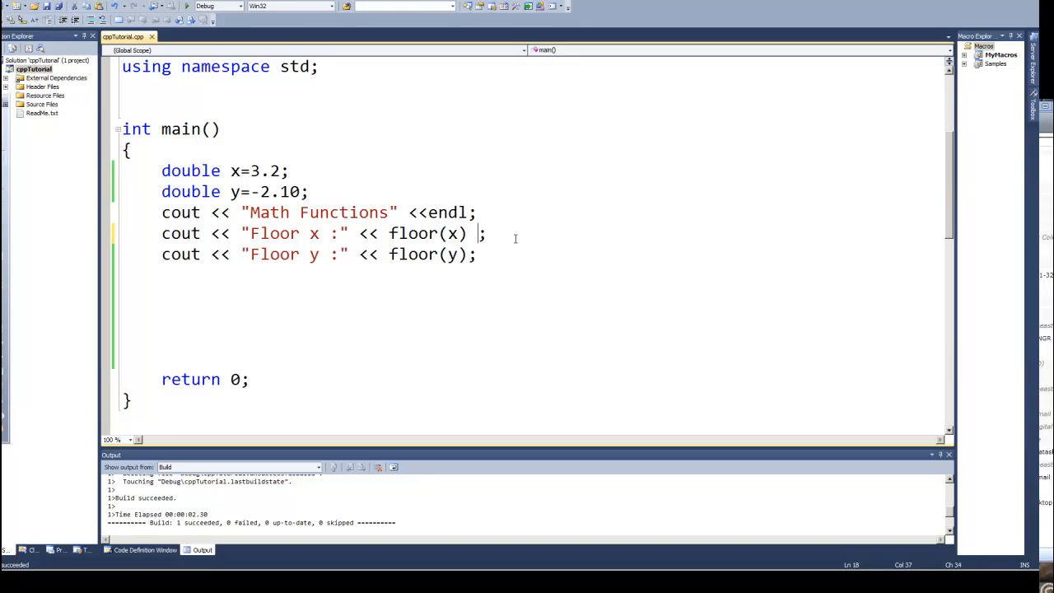
{"action": "type", "text": "<< en"}
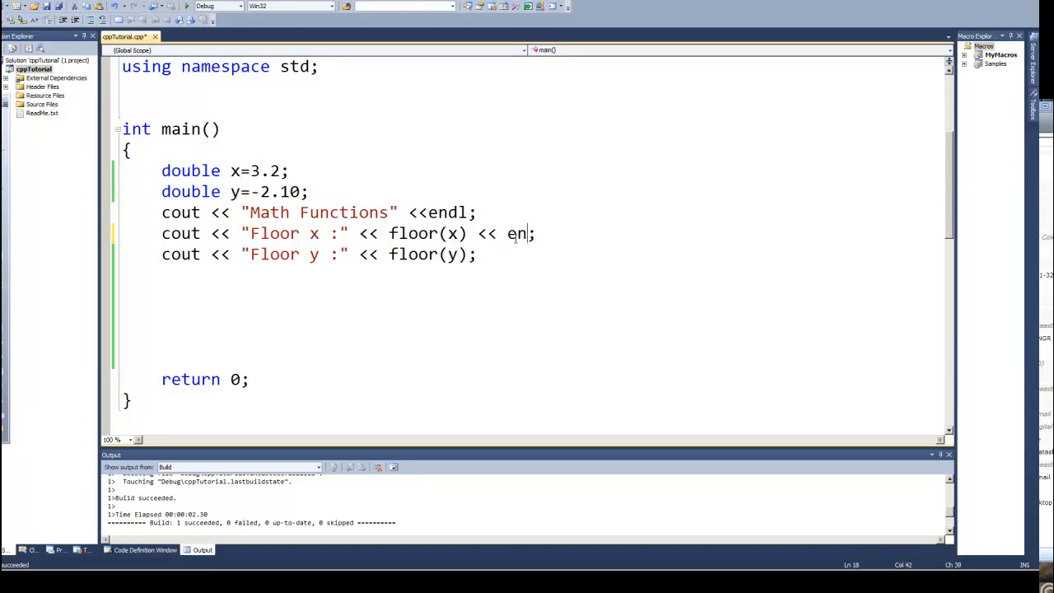
{"action": "type", "text": "dl"}
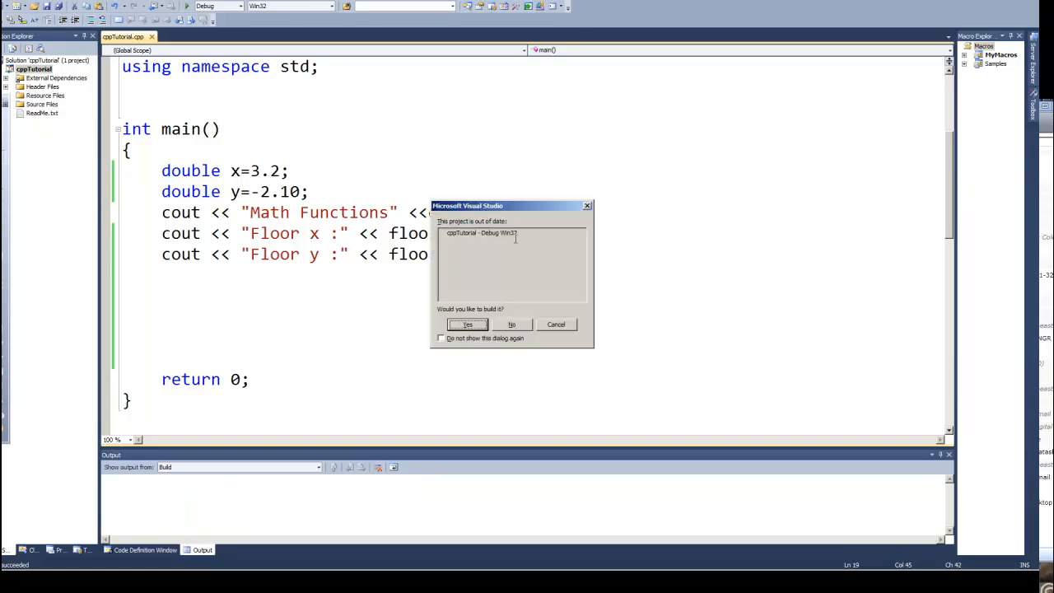
- Confirm building the out-of-date project
{"action": "left_click", "coordinate": [467, 323]}
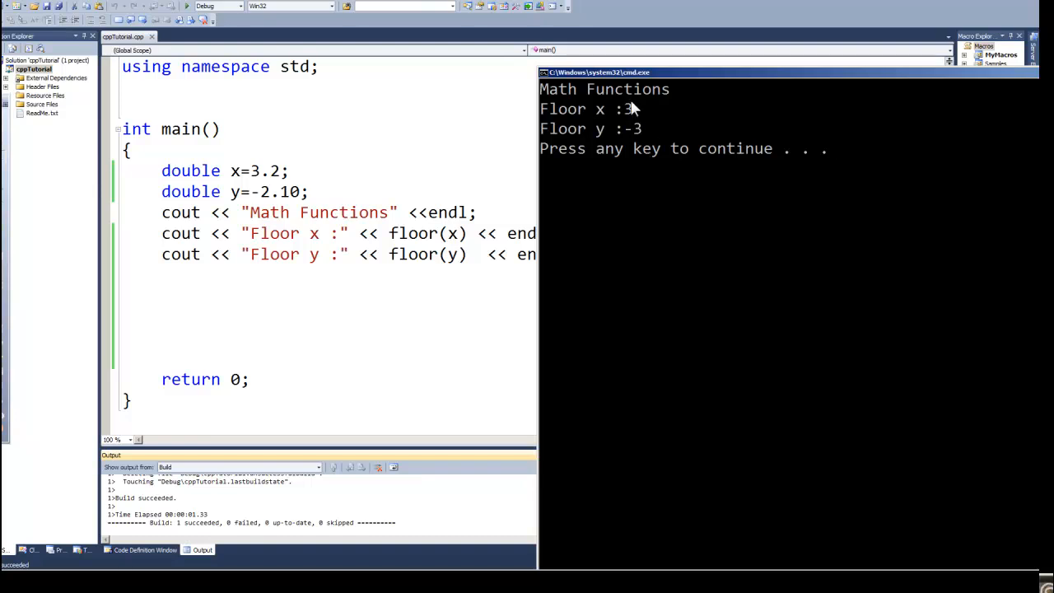
{"action": "mouse_move", "coordinate": [644, 113]}
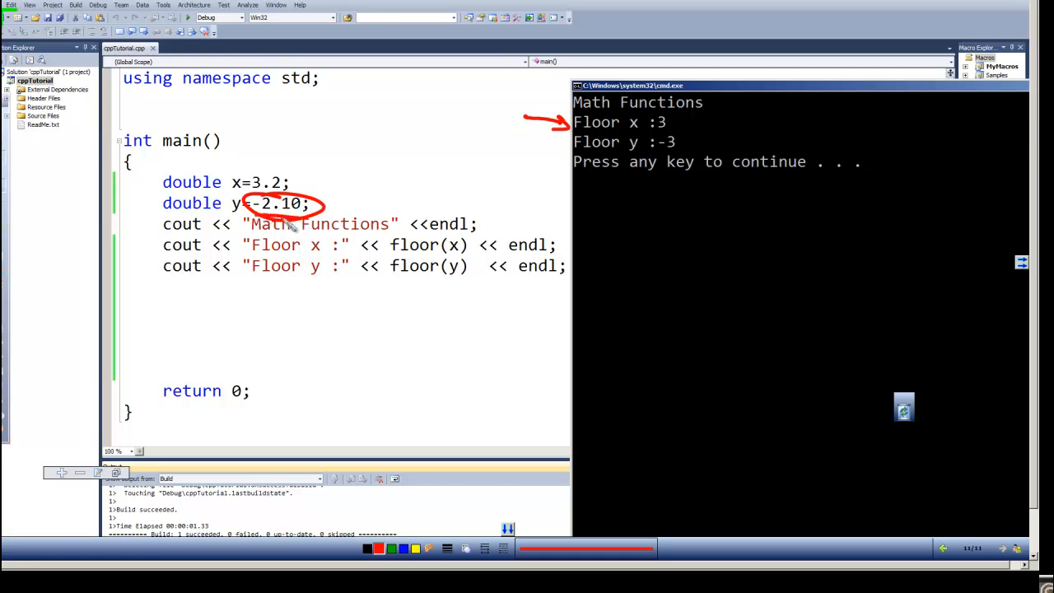
{"action": "mouse_move", "coordinate": [437, 289]}
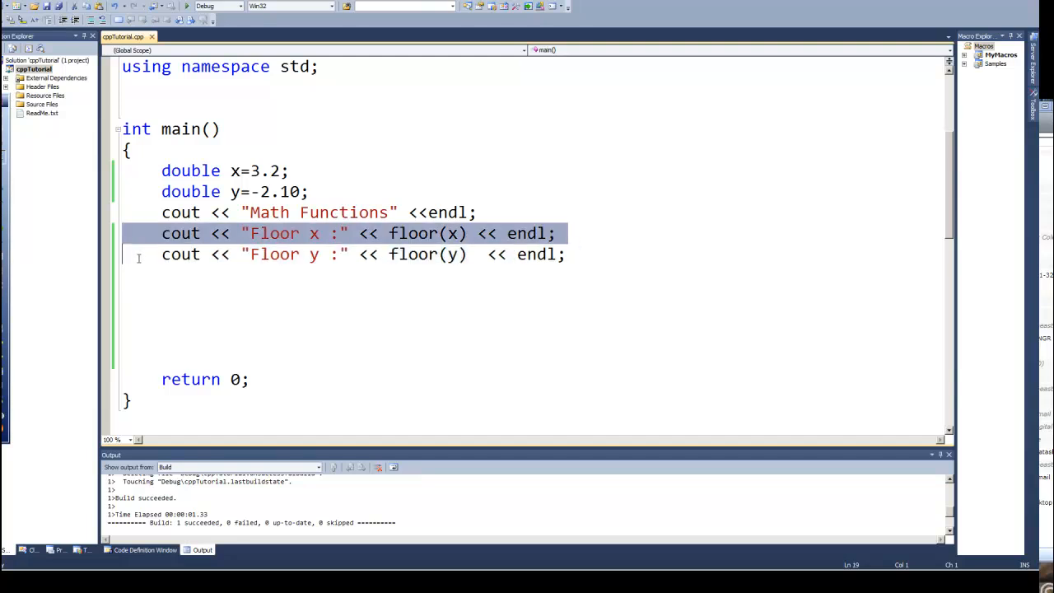
- Below Floor y, add cout lines "Ceil x : " << ceil(x) and "Ceil y : " << ceil(y)
{"action": "left_click", "coordinate": [142, 280]}
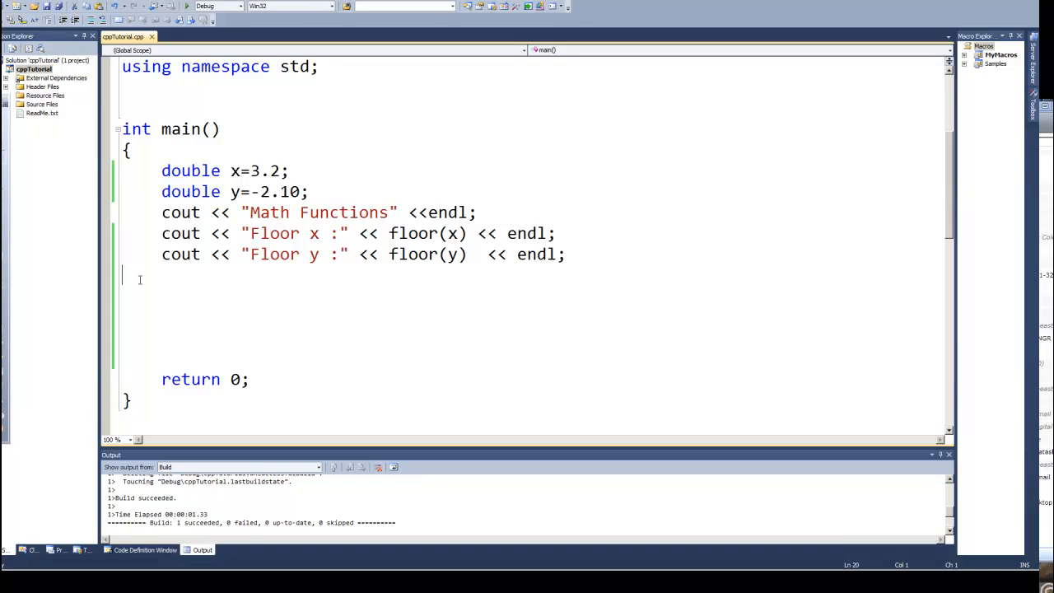
{"action": "type", "text": "cout << \"Floor x :\" << floor(x) << endl;"}
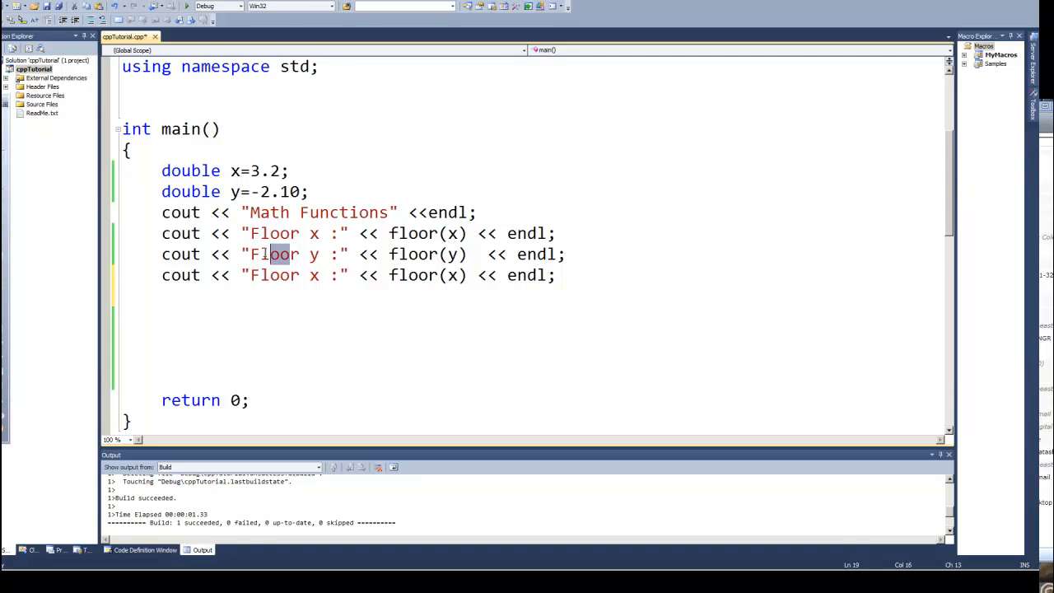
{"action": "type", "text": "cer"}
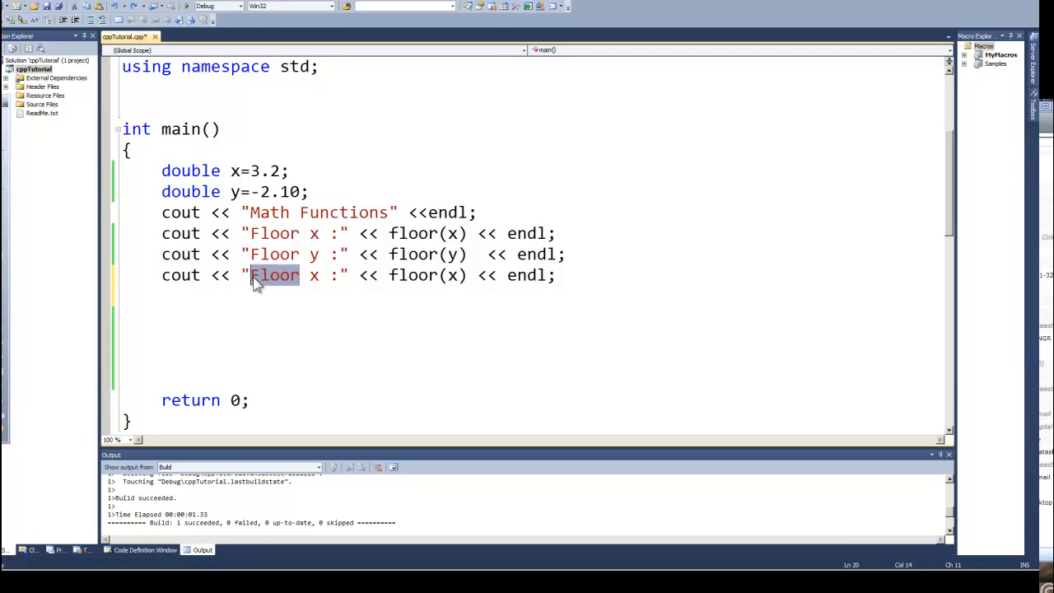
{"action": "type", "text": "Cei"}
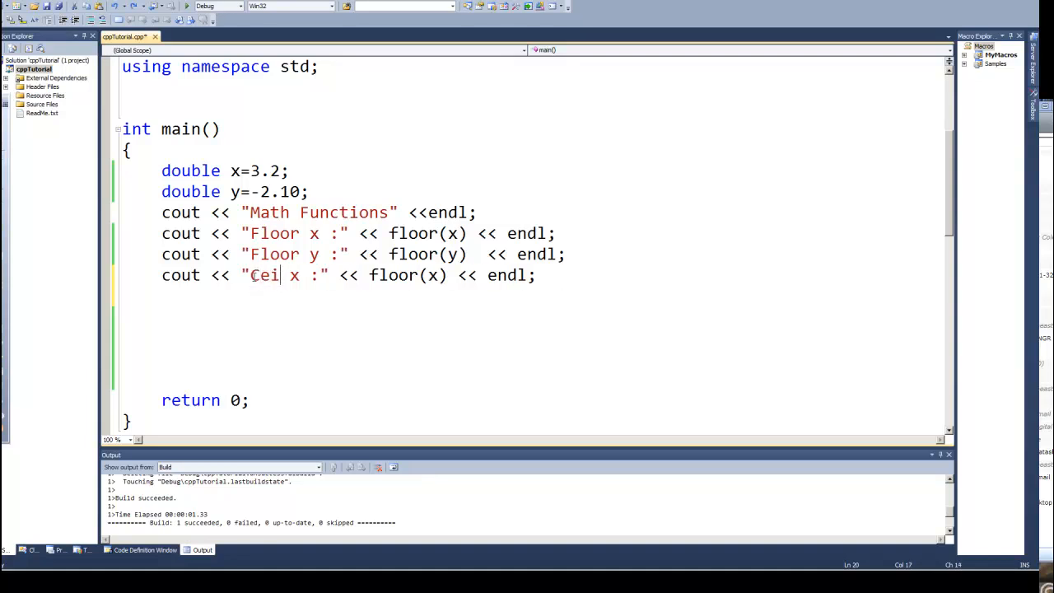
{"action": "type", "text": "l;"}
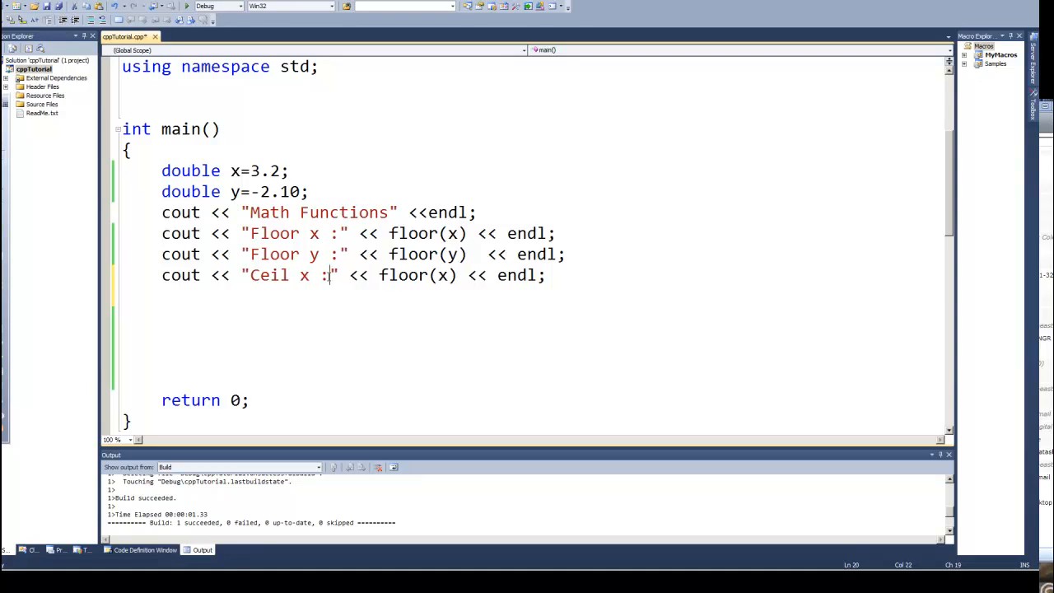
{"action": "type", "text": "\" \""}
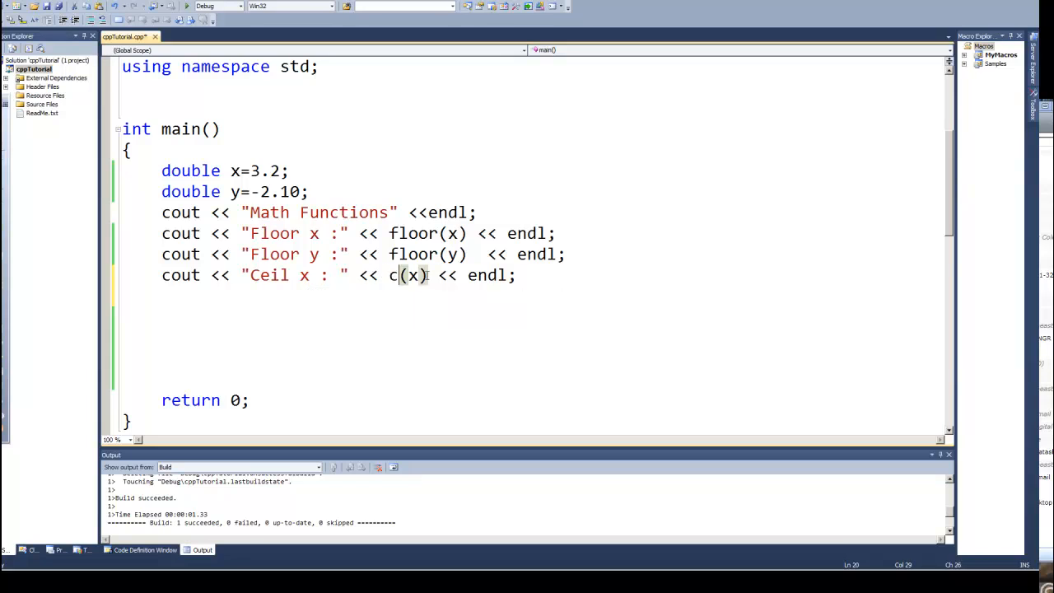
{"action": "type", "text": "eil"}
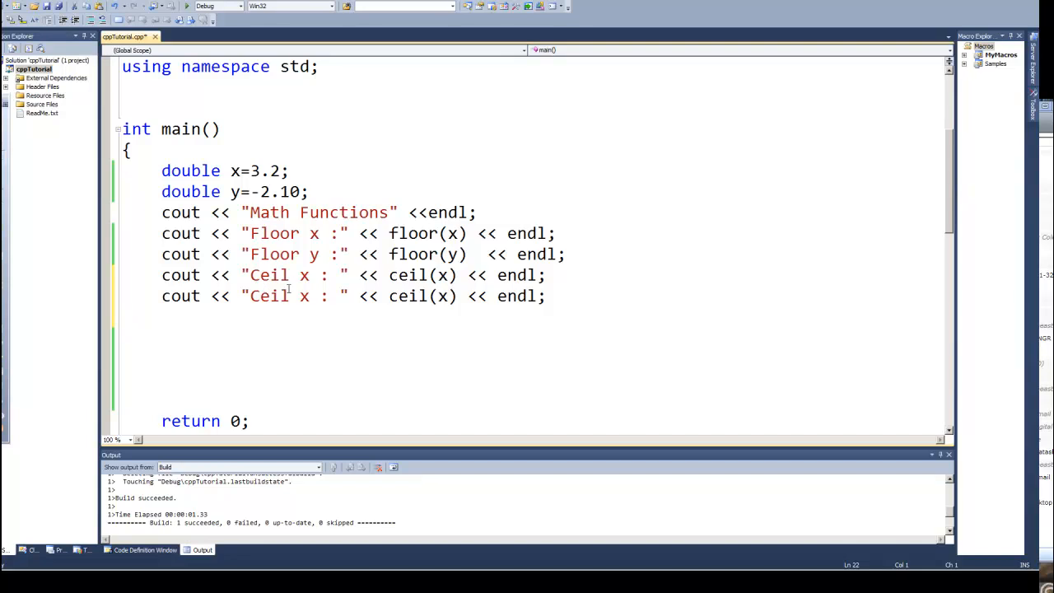
{"action": "type", "text": "y"}
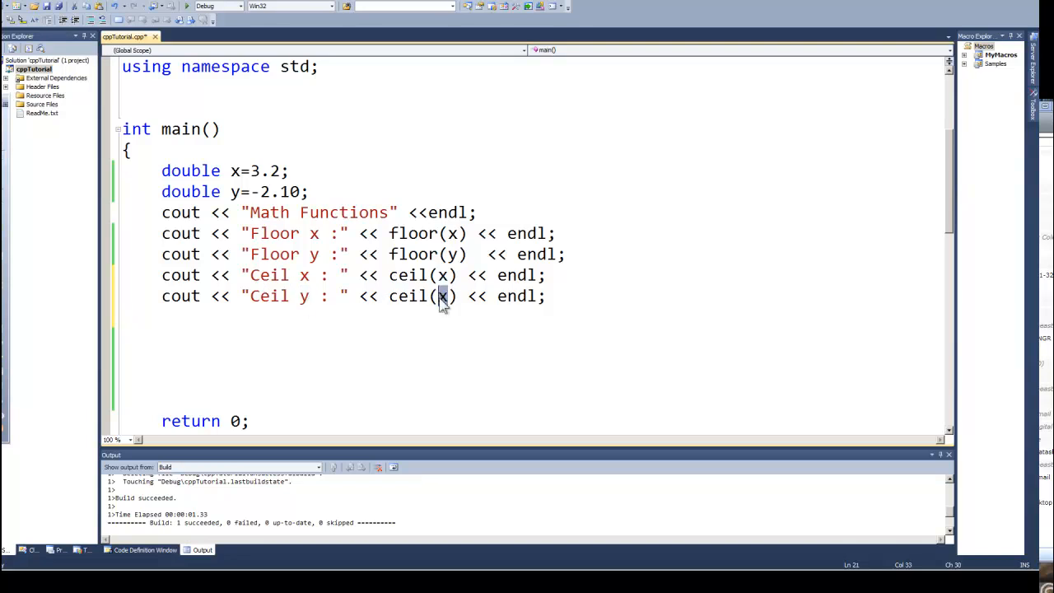
{"action": "type", "text": "y"}
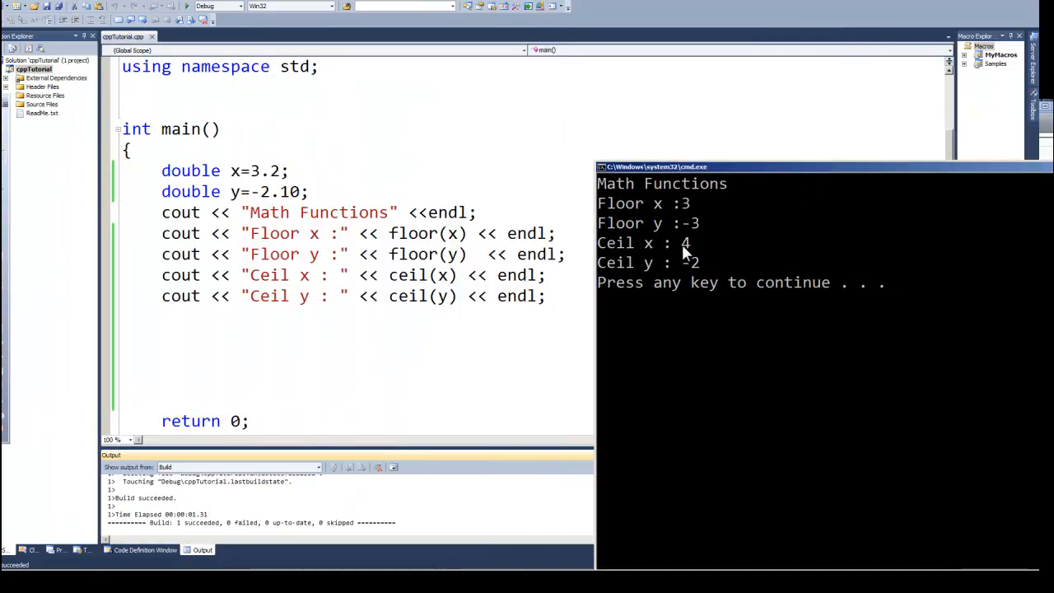
{"action": "mouse_move", "coordinate": [668, 276]}
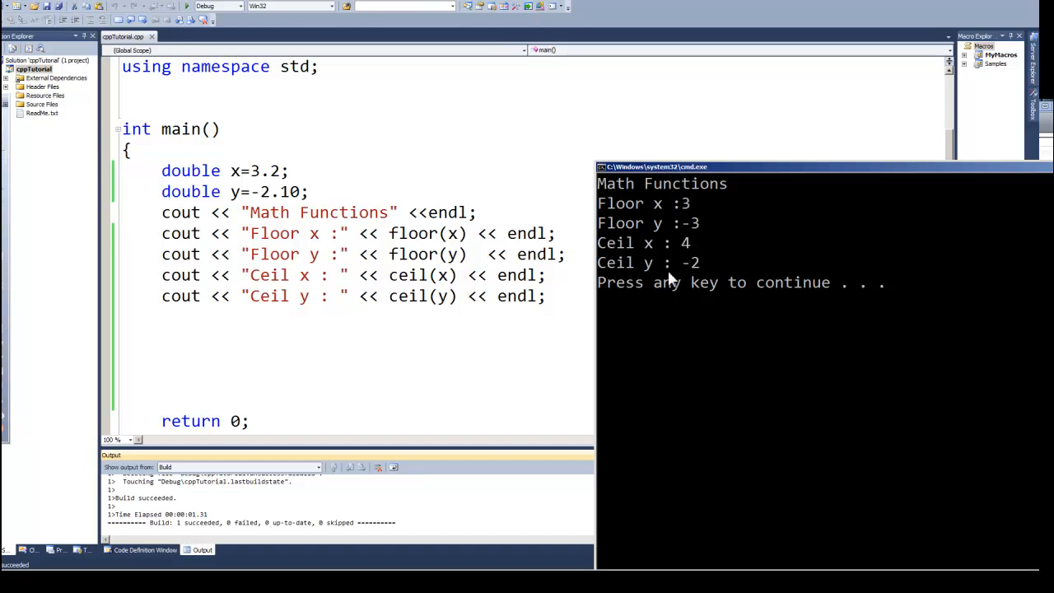
{"action": "mouse_move", "coordinate": [671, 276]}
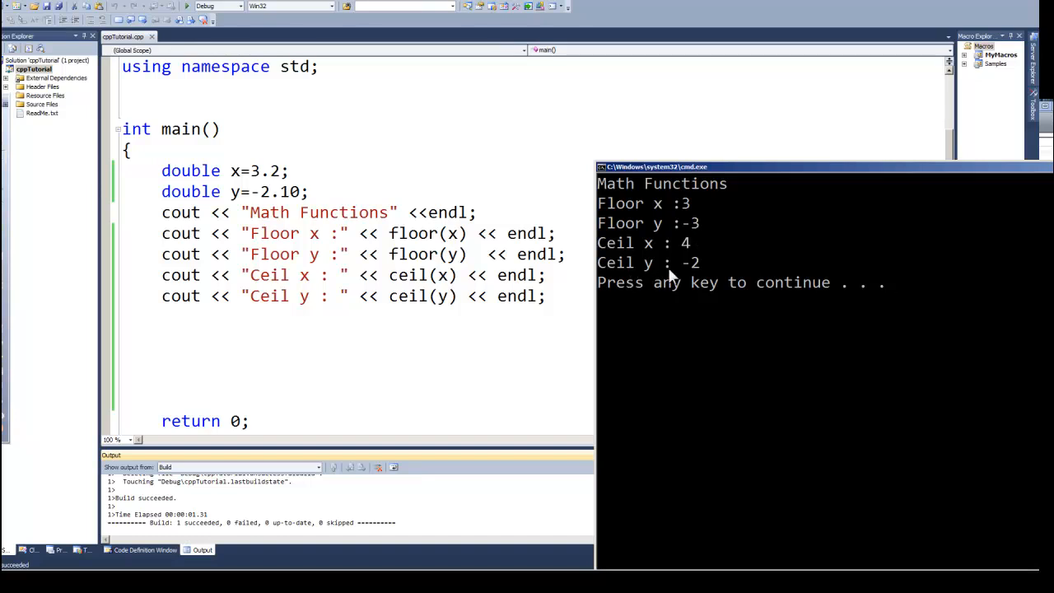
{"action": "mouse_move", "coordinate": [700, 274]}
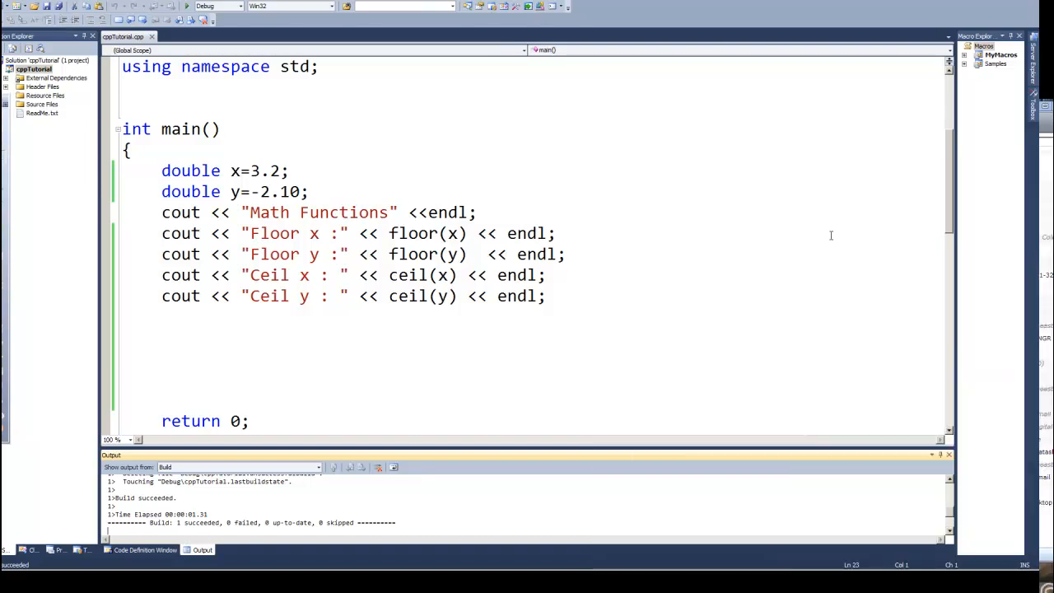
- Copy the Floor x line below Ceil y and edit it to "Floor x+.5 :" << floor(x+.5)
{"action": "left_click", "coordinate": [547, 296]}
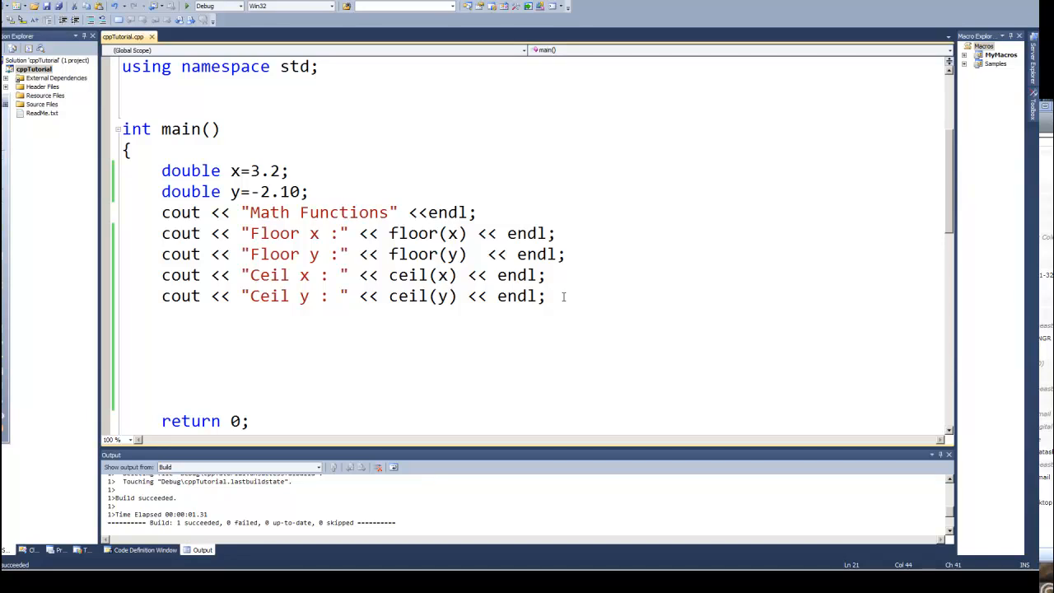
{"action": "mouse_move", "coordinate": [592, 292]}
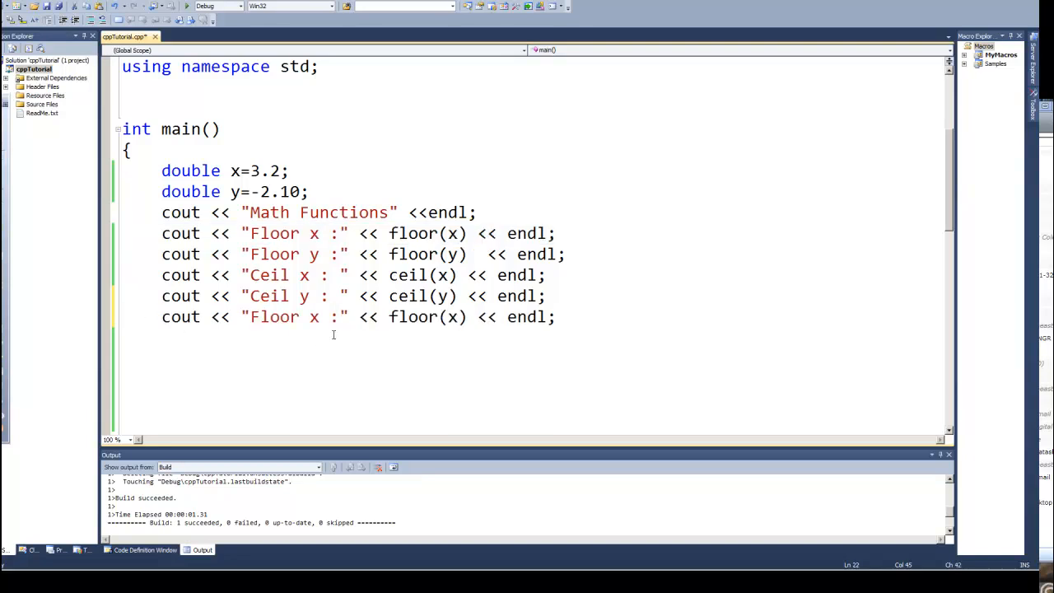
{"action": "left_click", "coordinate": [319, 317]}
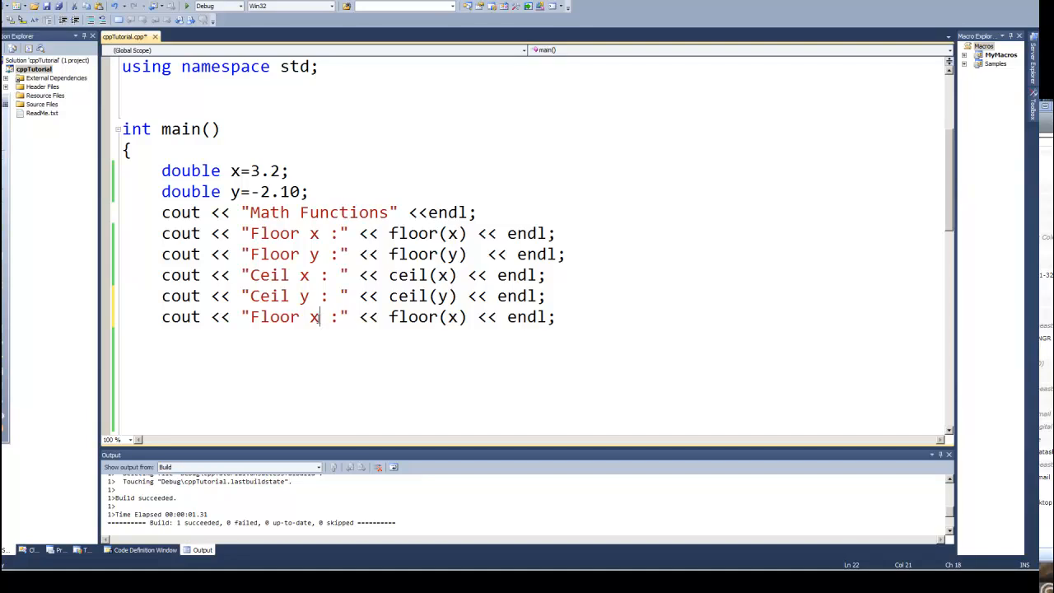
{"action": "type", "text": "."}
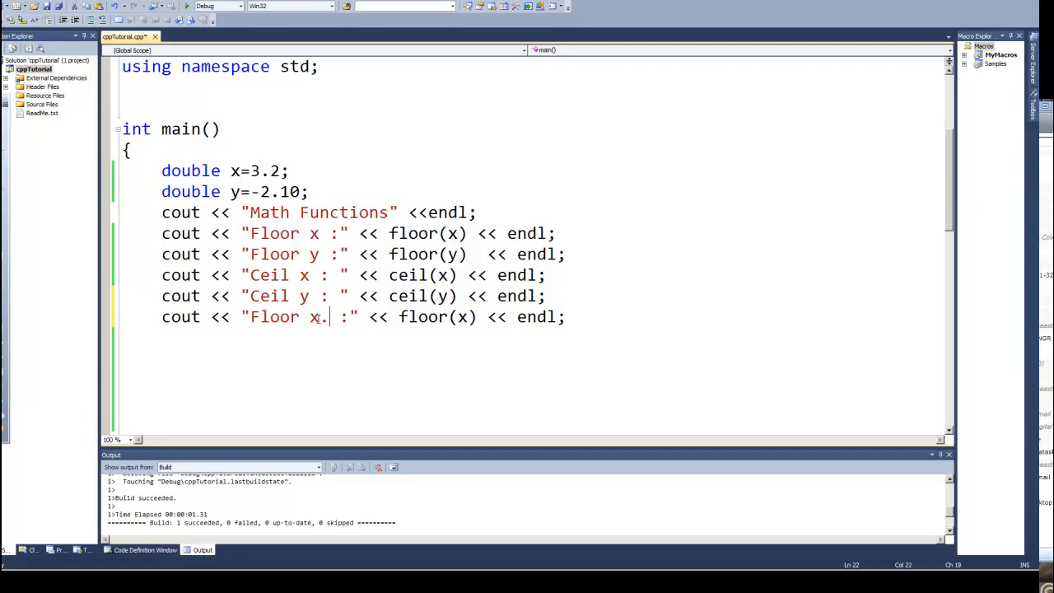
{"action": "type", "text": "5"}
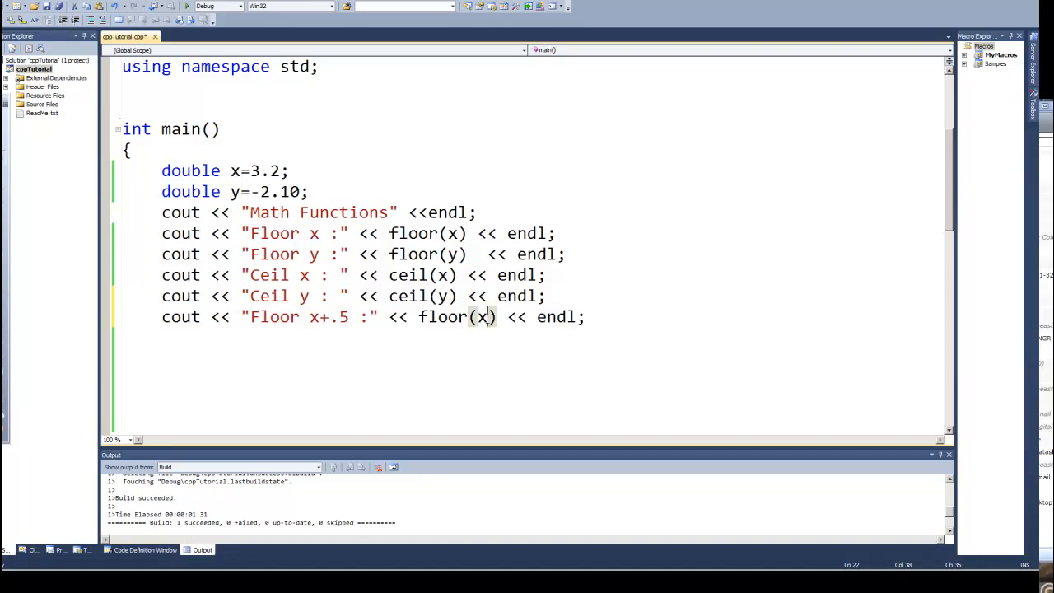
{"action": "type", "text": "+.5"}
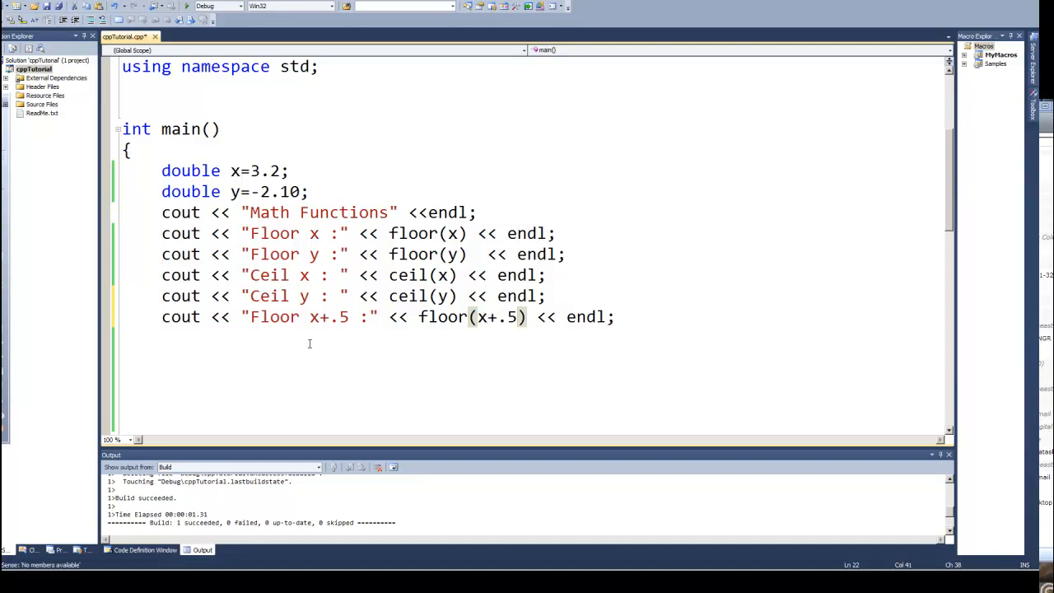
{"action": "mouse_move", "coordinate": [197, 264]}
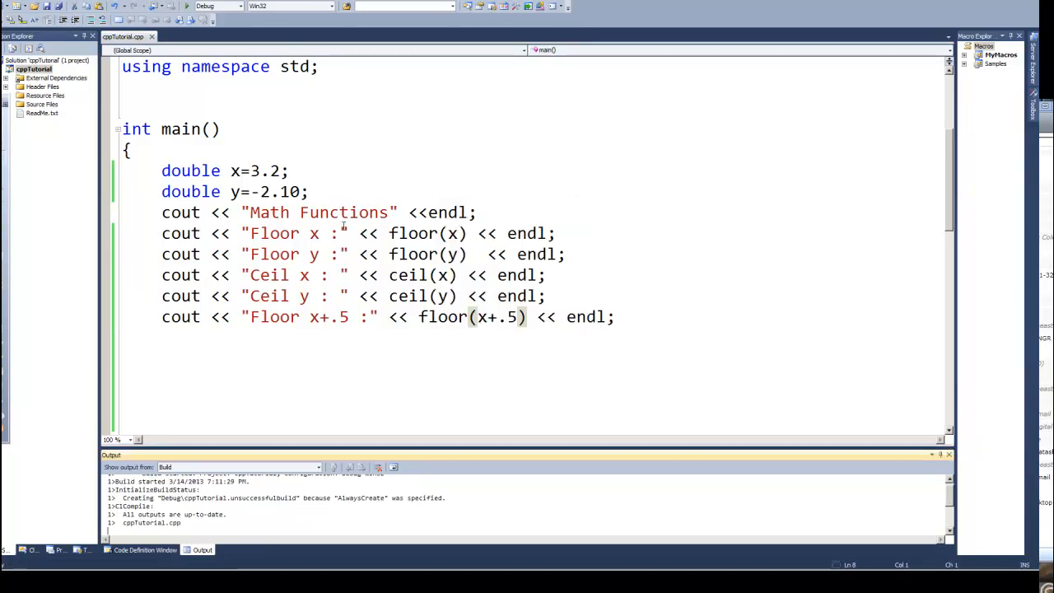
- Check the "Floor x+.5 :3" output and close the console window
{"action": "left_click", "coordinate": [190, 5]}
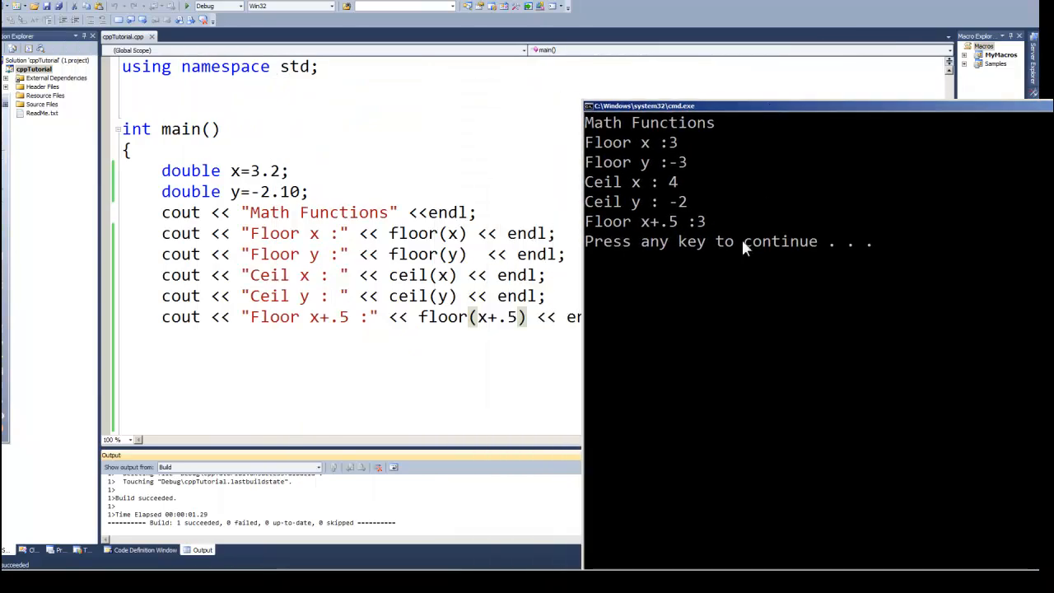
{"action": "mouse_move", "coordinate": [704, 235]}
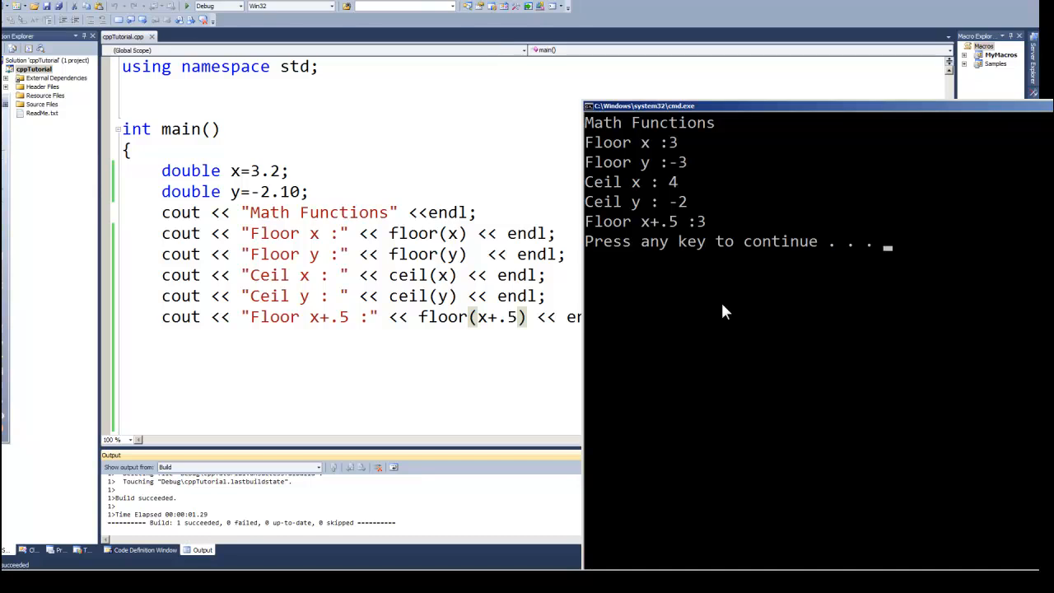
{"action": "key", "text": "enter"}
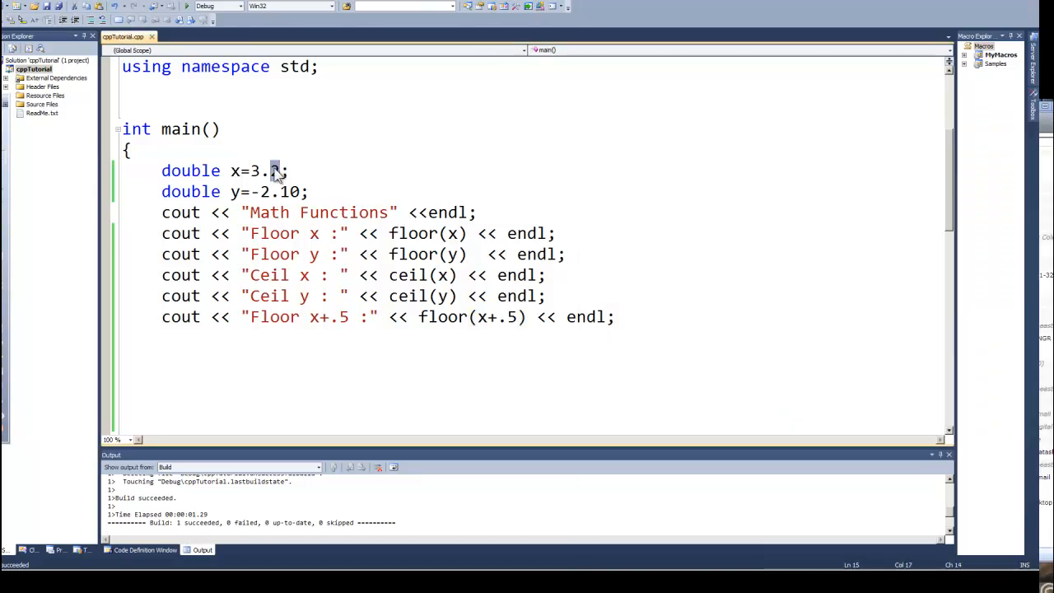
- Change x from 3.2 to 3.6 and confirm rebuilding the out-of-date project
{"action": "type", "text": "6"}
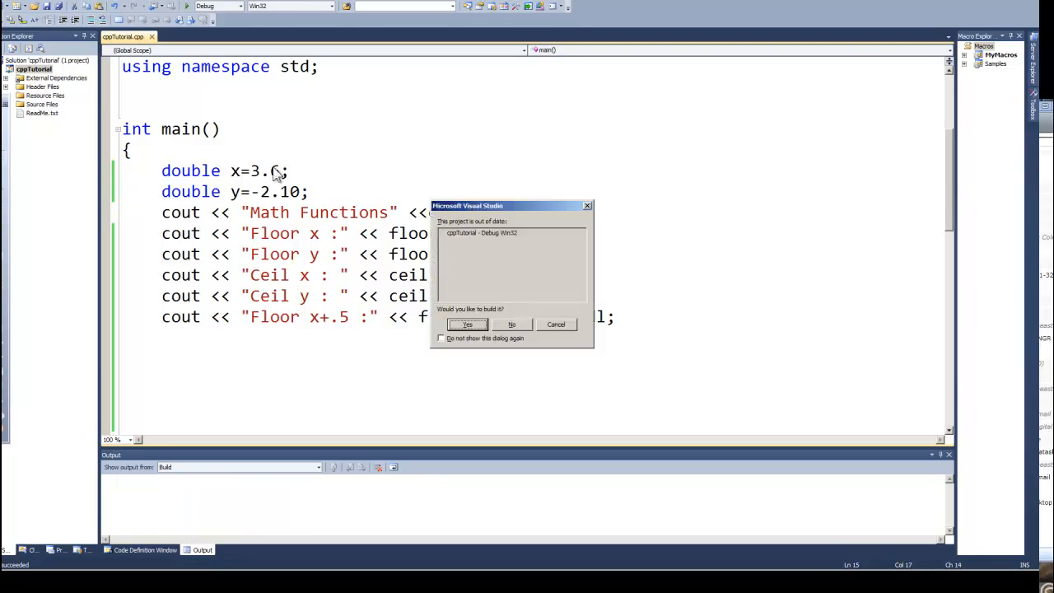
{"action": "left_click", "coordinate": [468, 323]}
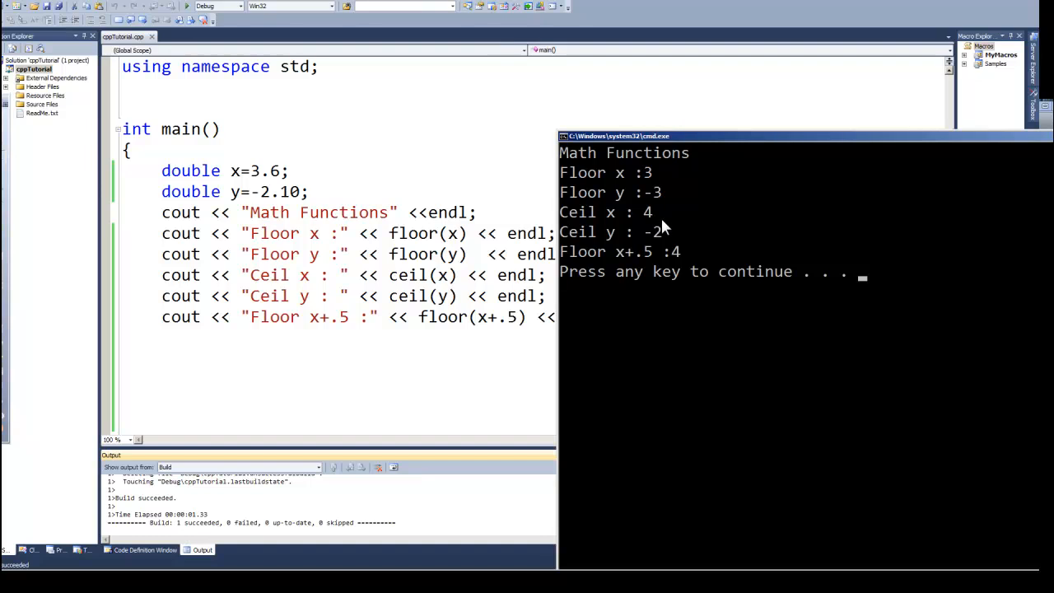
{"action": "mouse_move", "coordinate": [671, 263]}
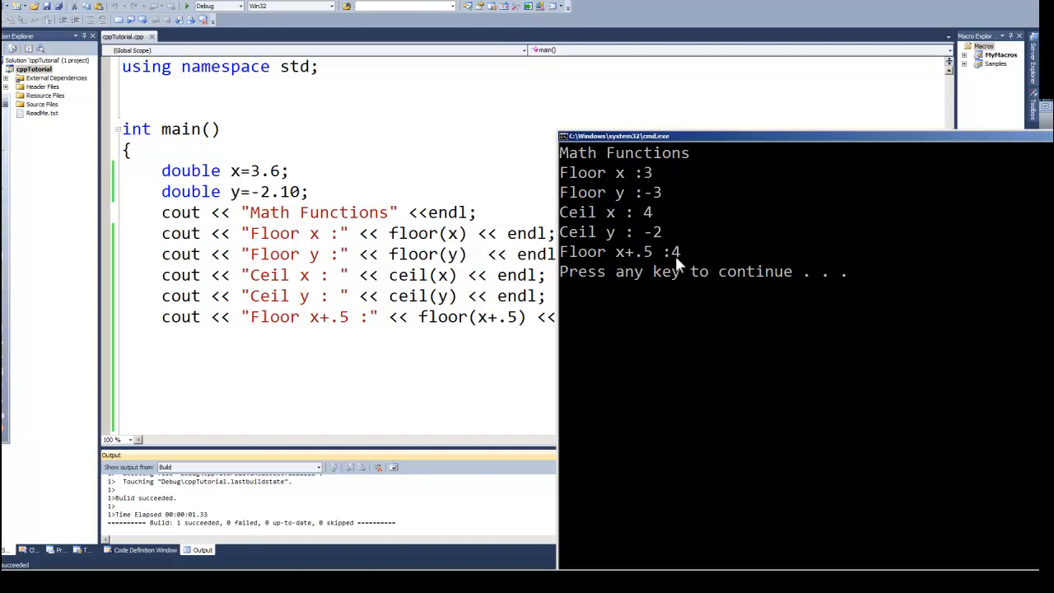
{"action": "mouse_move", "coordinate": [741, 231]}
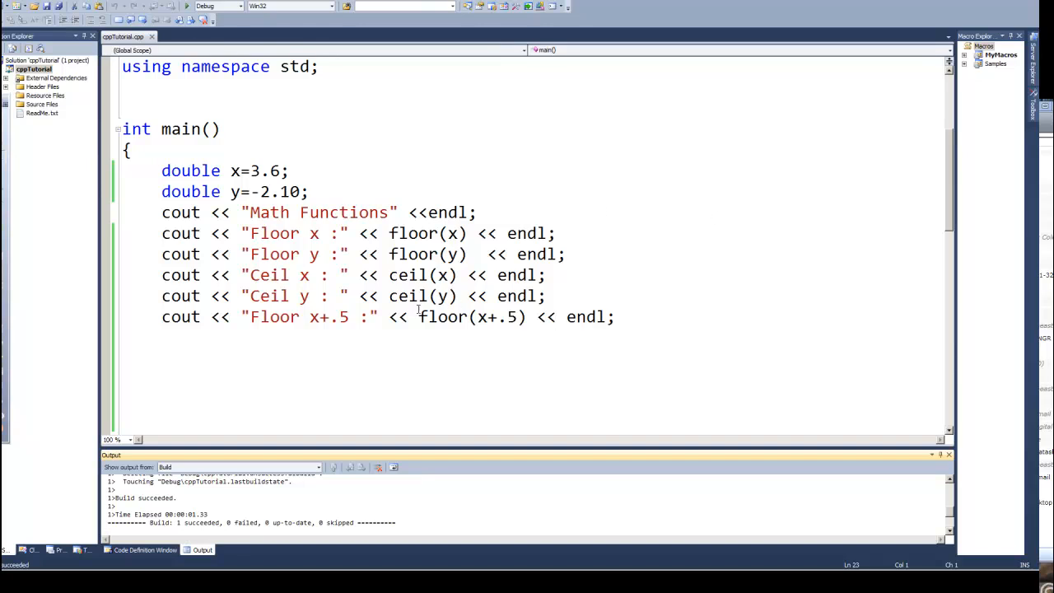
{"action": "mouse_move", "coordinate": [658, 195]}
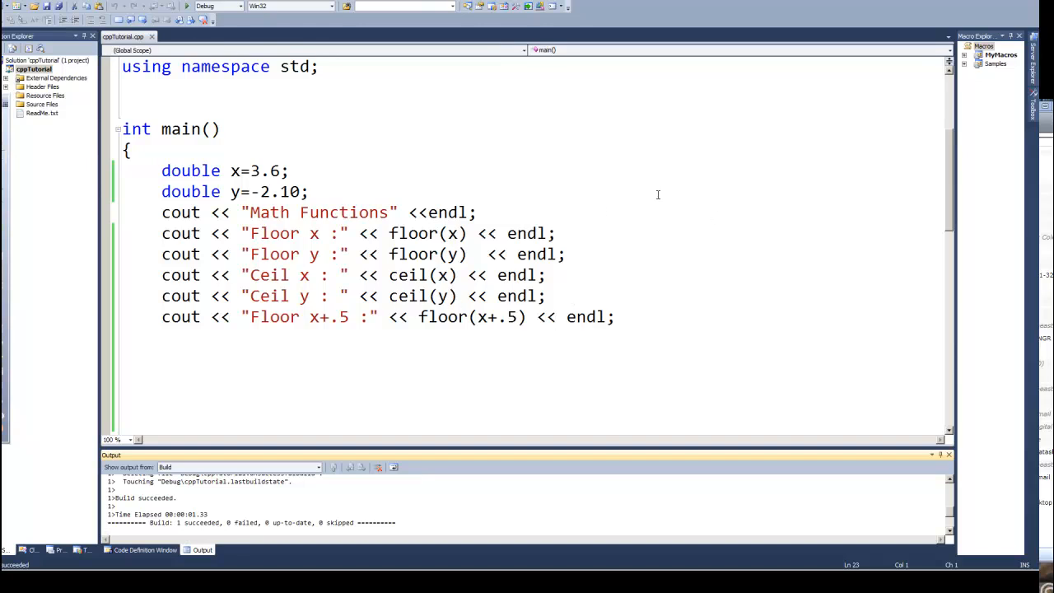